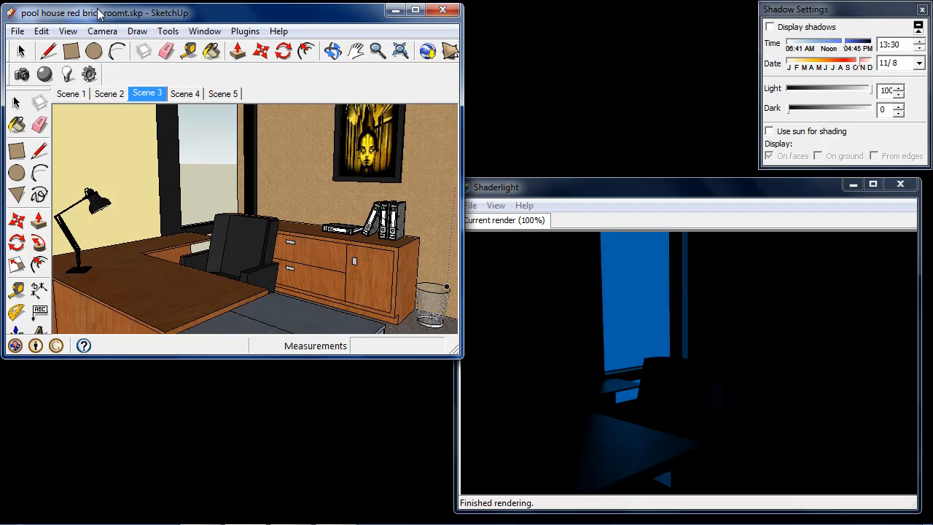
pyautogui.moveTo(67, 73)
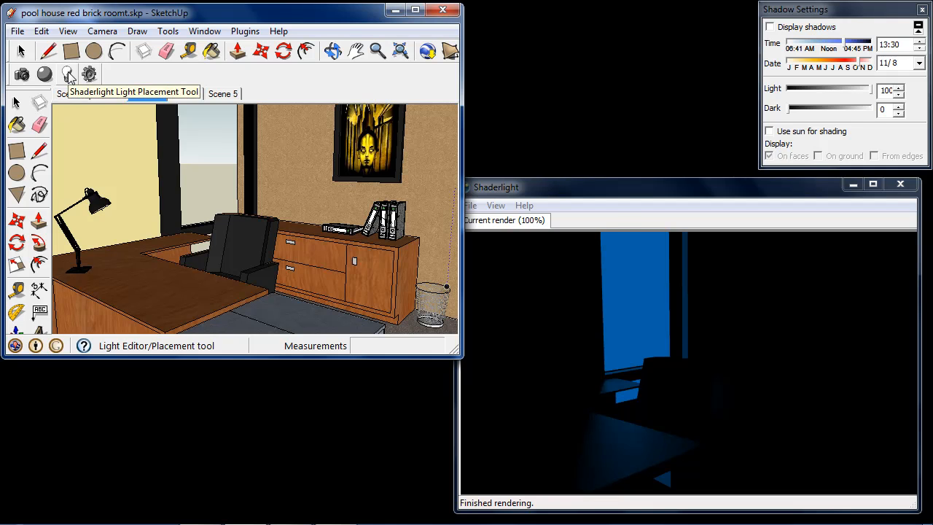
# - Start a new Shaderlight point light, PointLight#1 at 125 candela, and show its colour-mode choices
pyautogui.click(67, 73)
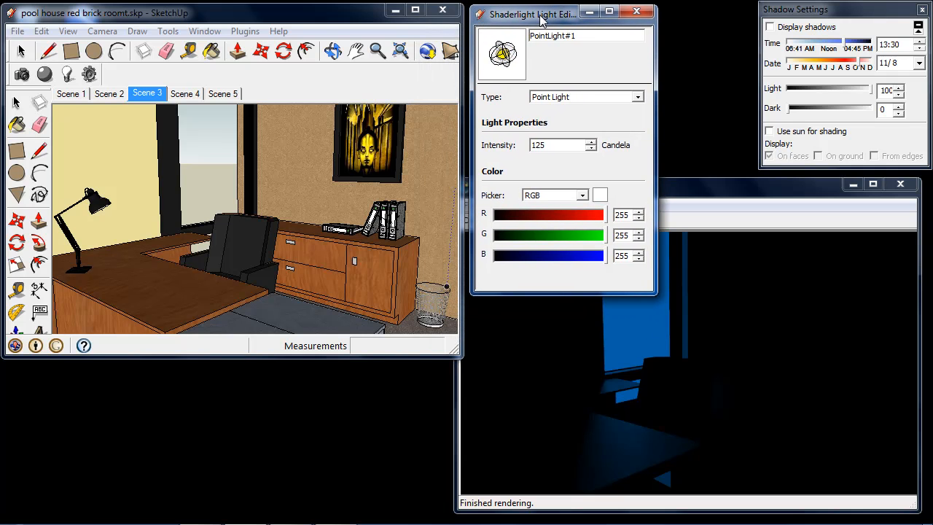
pyautogui.moveTo(579, 96)
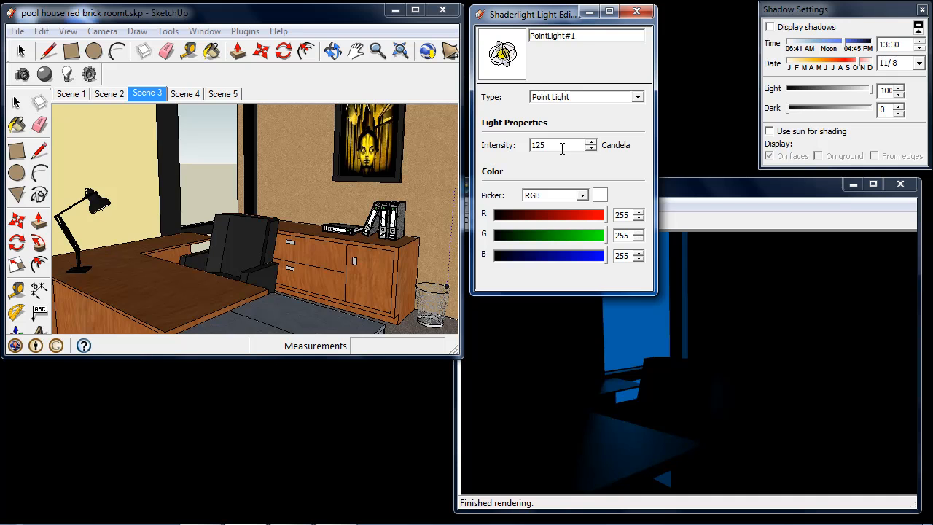
pyautogui.moveTo(563, 193)
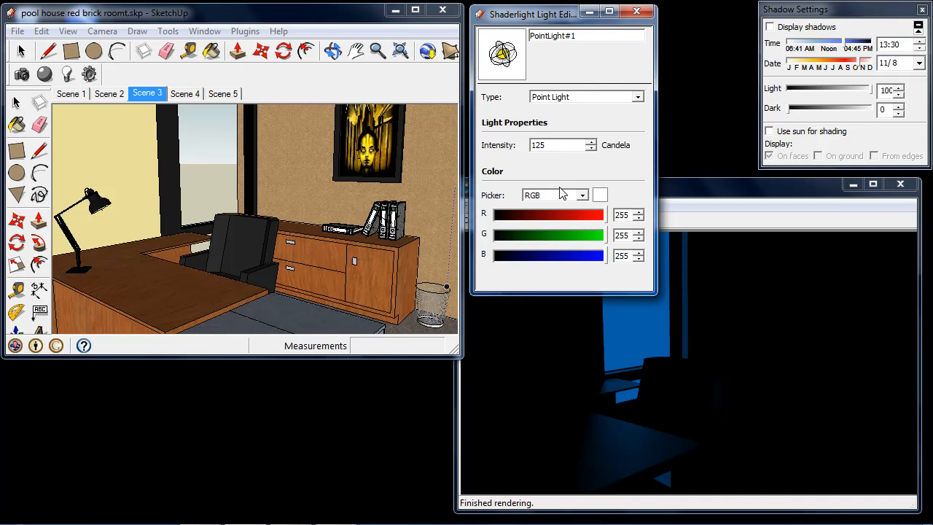
pyautogui.click(582, 196)
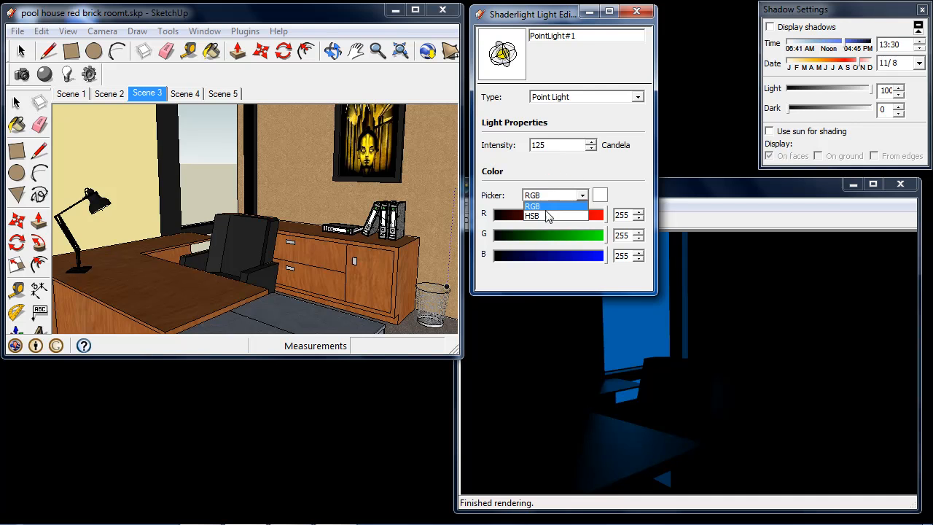
# - Set the light colour in HSB mode to a pale yellow (hue 60, saturation 33, brightness 100)
pyautogui.click(532, 216)
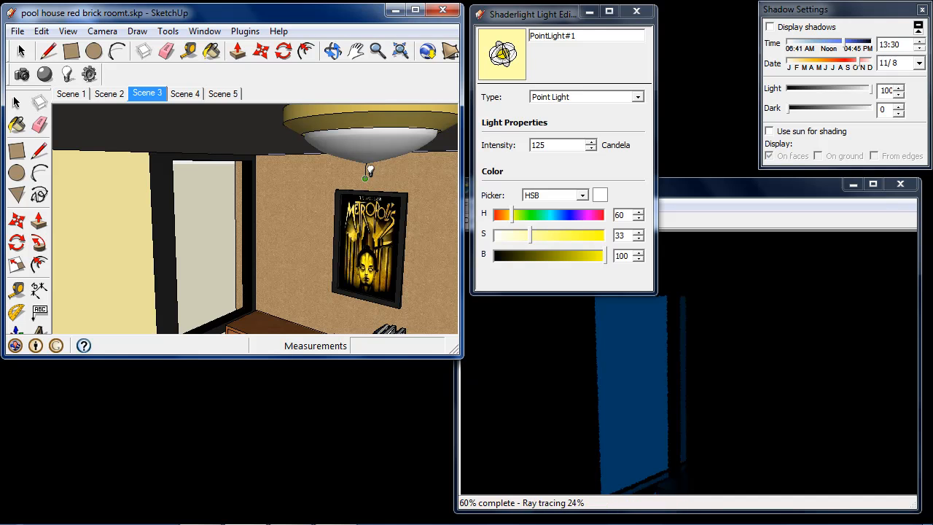
# - Place the point light beneath the ceiling lamp and return to the Scene 3 view to render
pyautogui.click(368, 175)
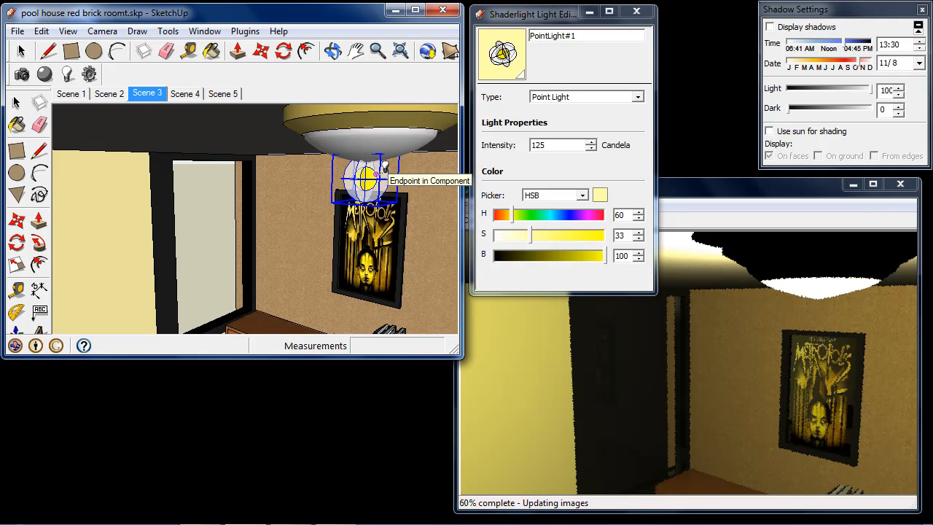
pyautogui.click(145, 94)
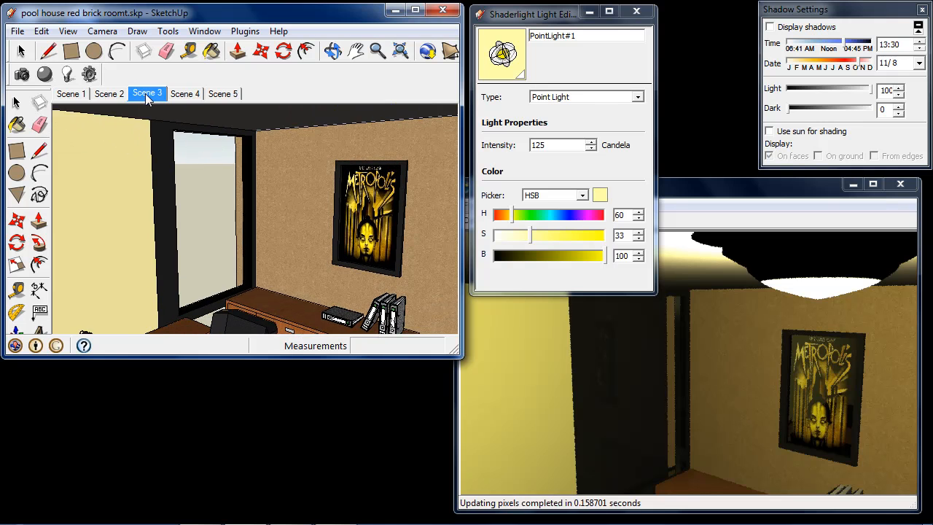